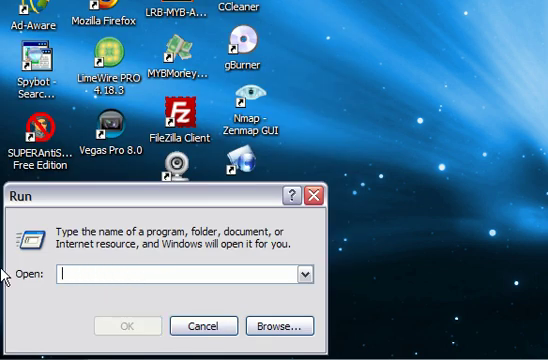
text(msconfig)
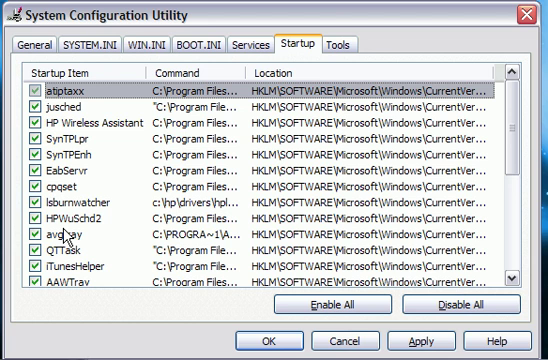
mouse_move(64, 222)
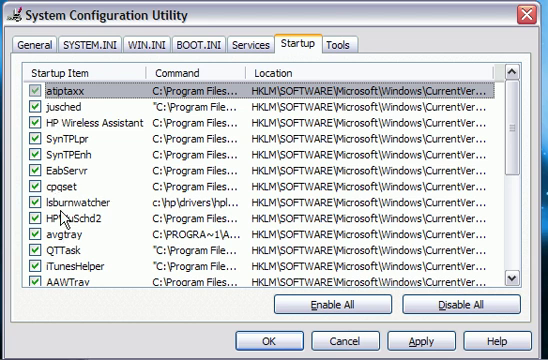